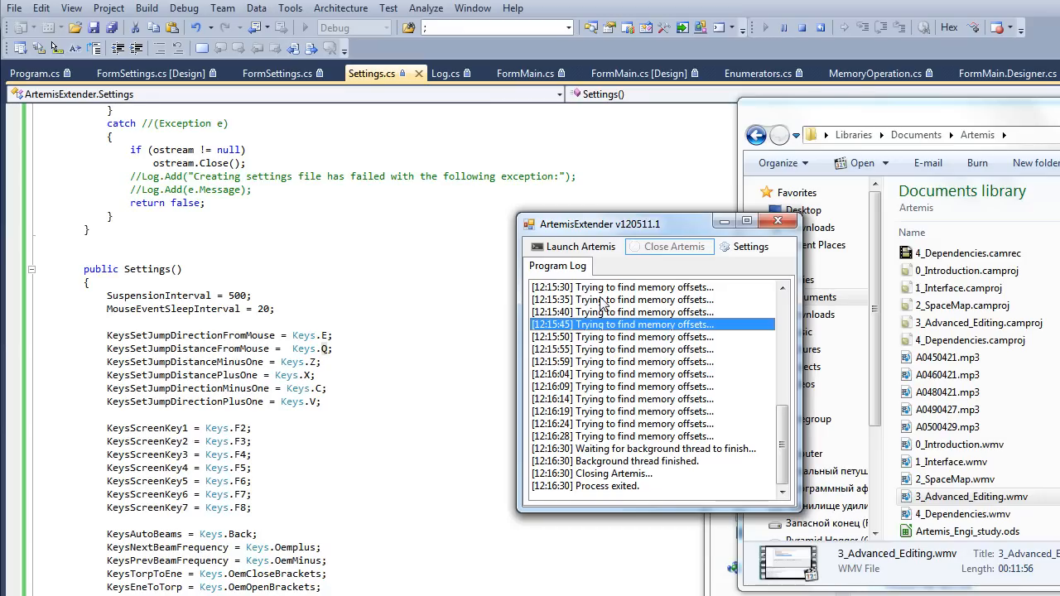
pyautogui.moveTo(621, 234)
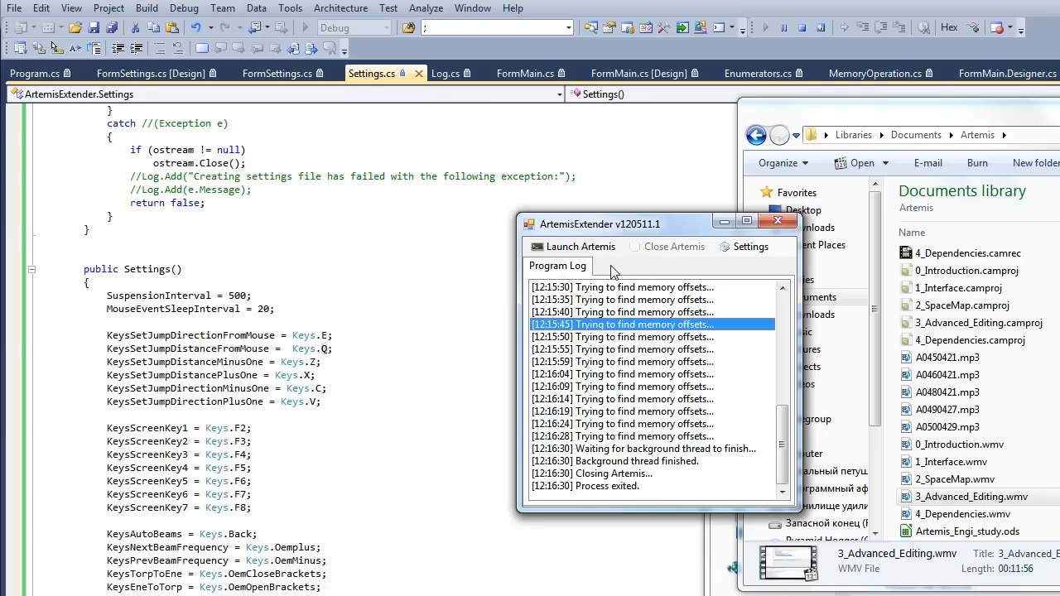
pyautogui.moveTo(572, 247)
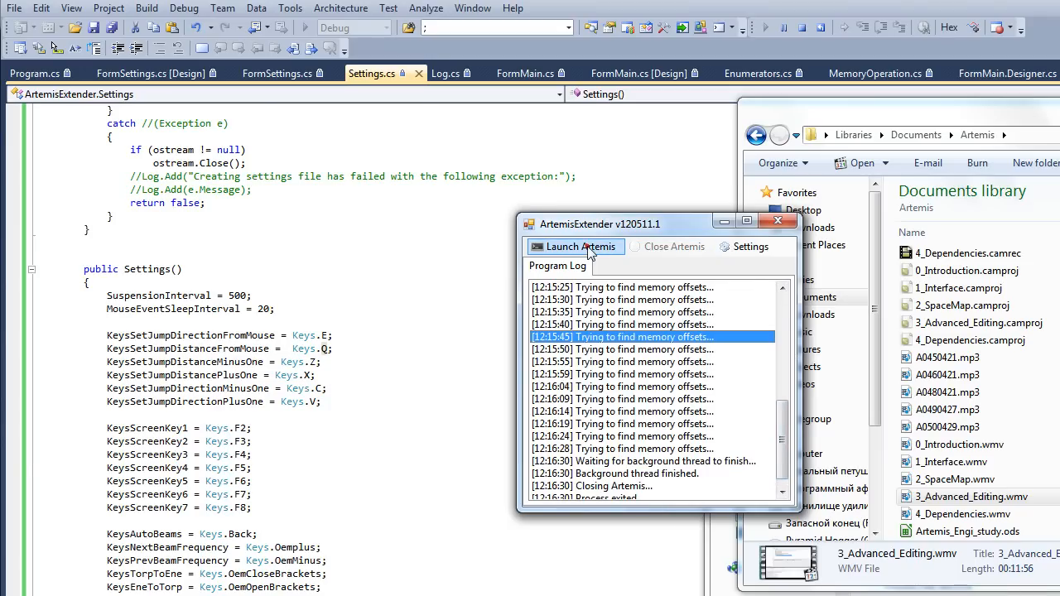
# Launch Artemis and connect as a client to the localhost server.
pyautogui.click(574, 246)
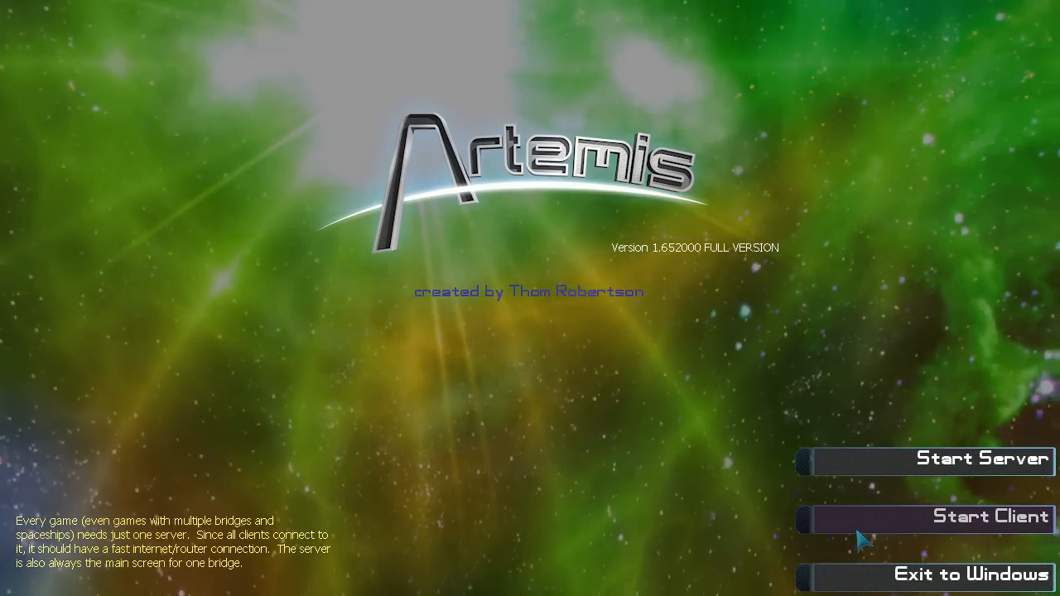
pyautogui.click(929, 519)
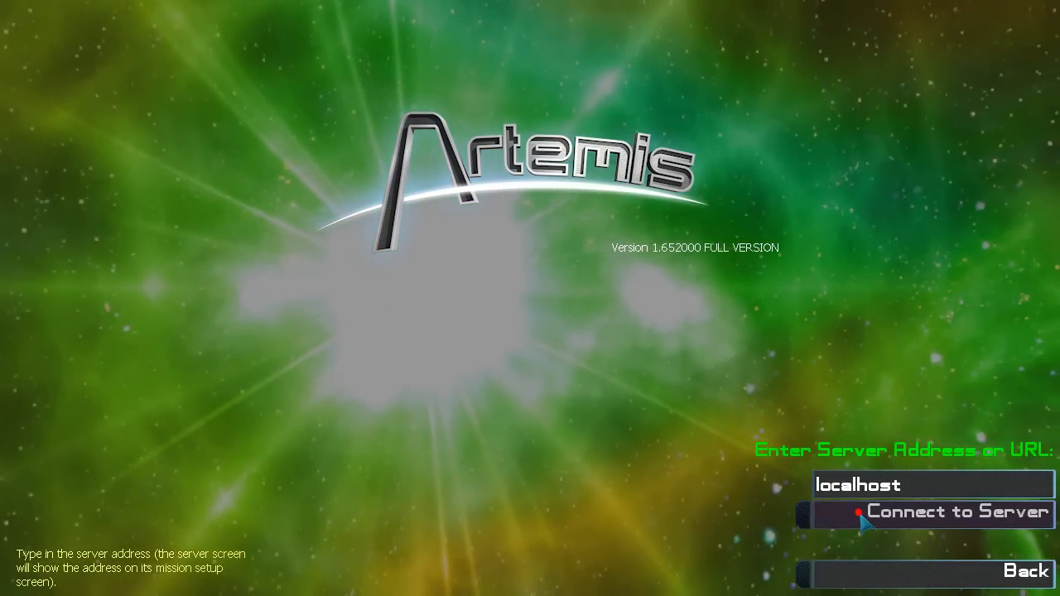
pyautogui.click(942, 511)
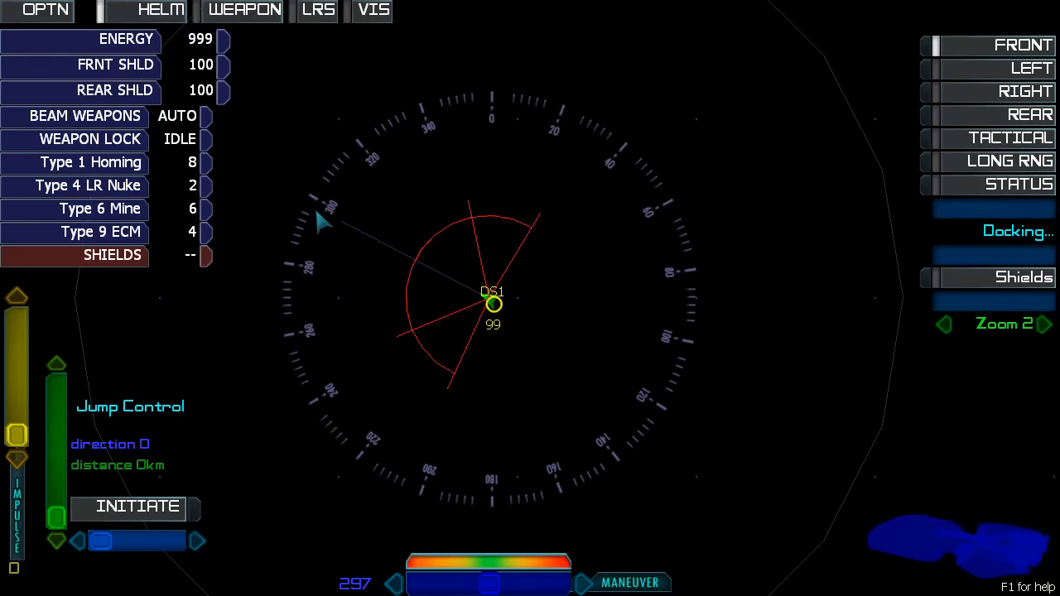
pyautogui.moveTo(452, 264)
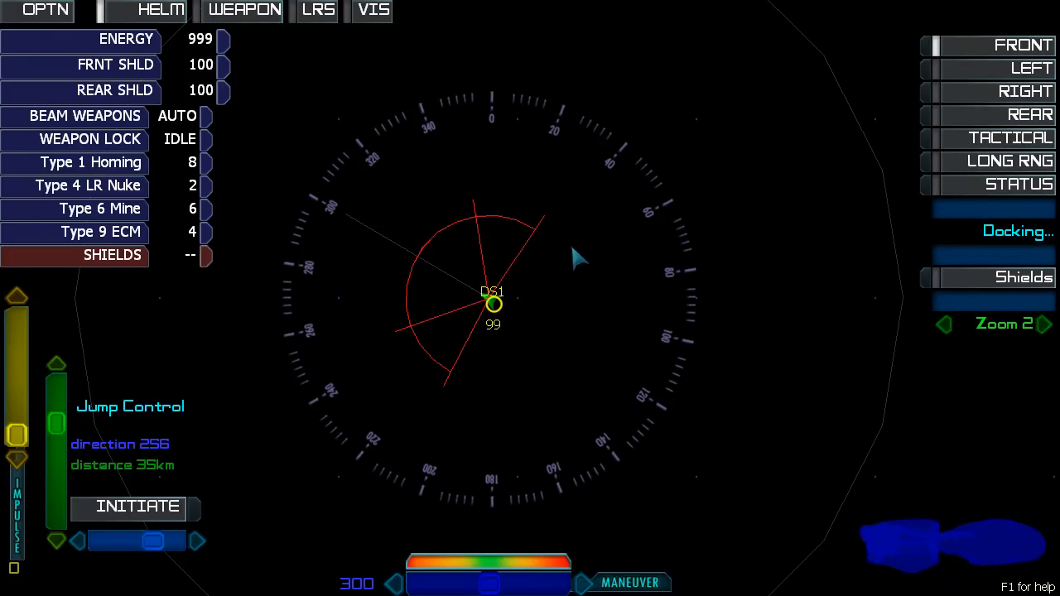
pyautogui.moveTo(620, 350)
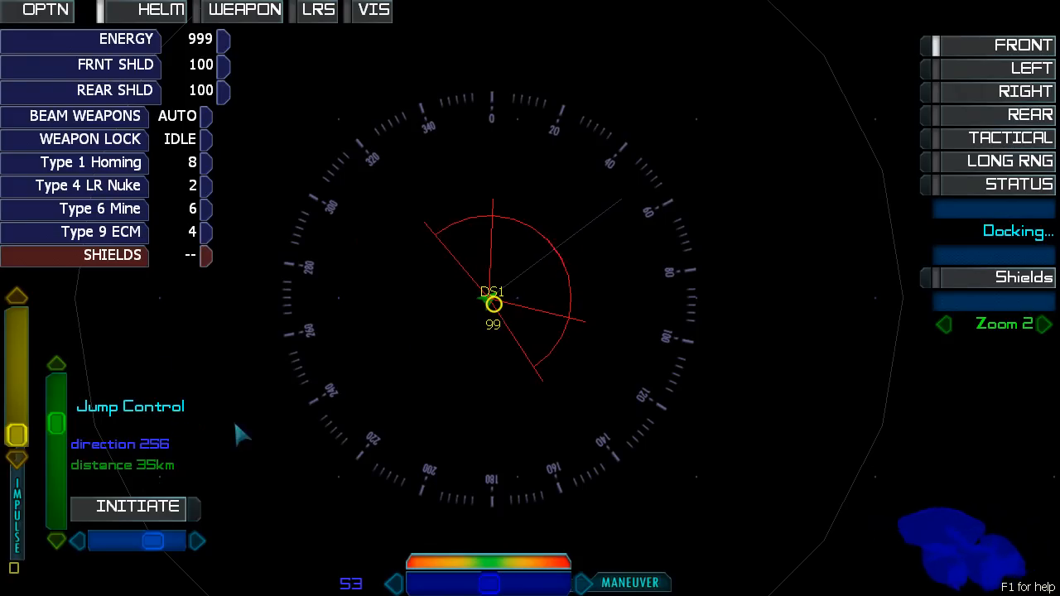
pyautogui.moveTo(644, 294)
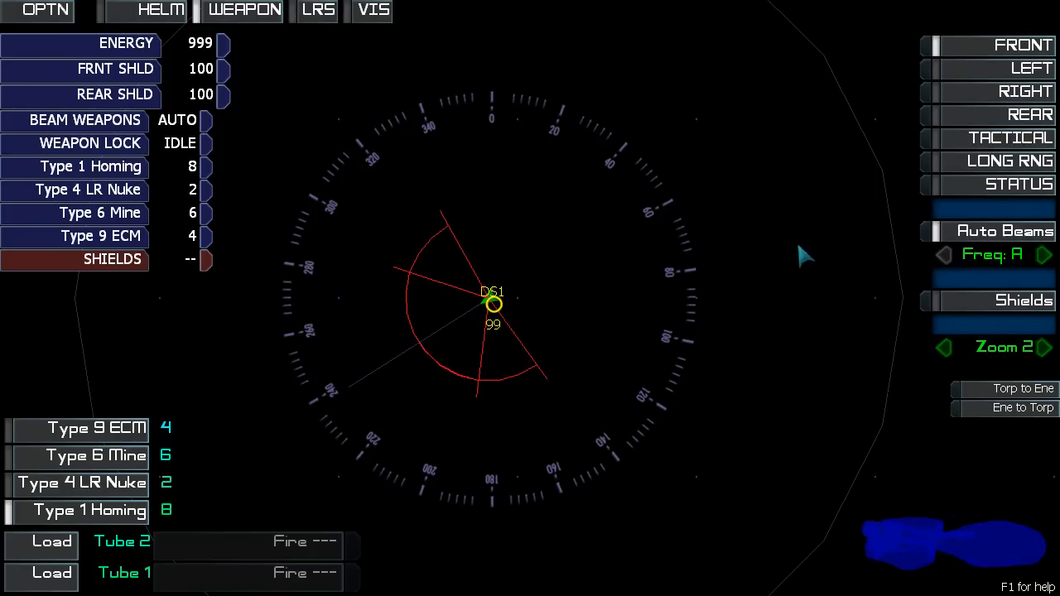
pyautogui.moveTo(447, 120)
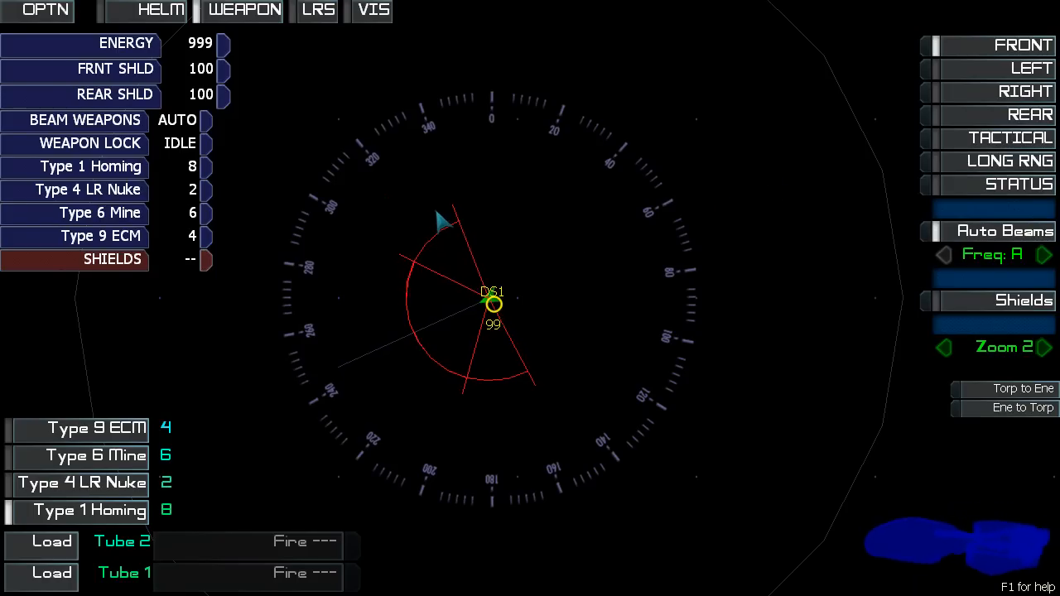
# Flip beam weapons between AUTO and MANU several times, finishing on manual.
pyautogui.click(993, 231)
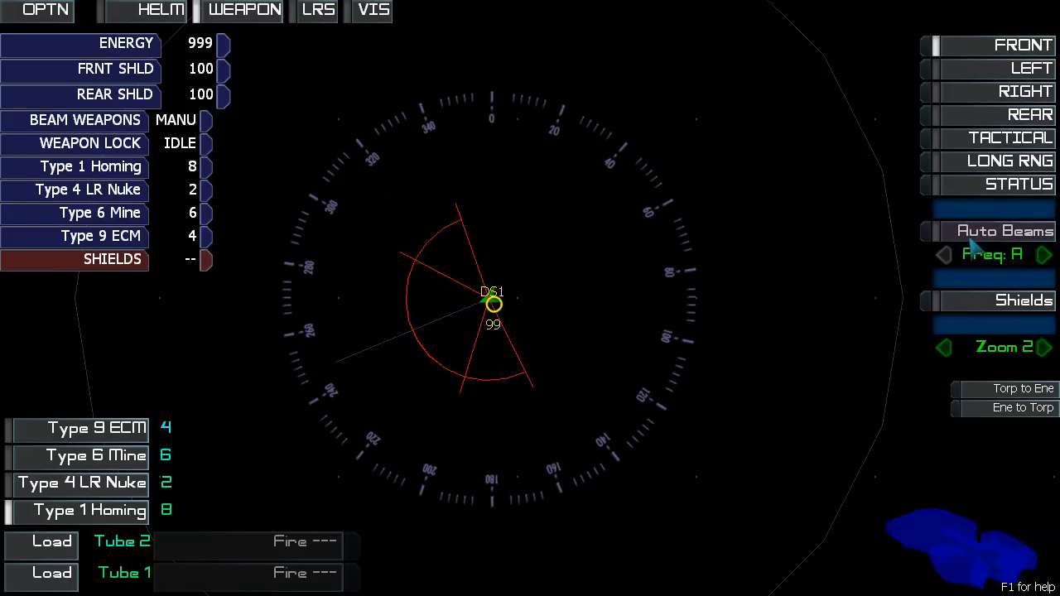
pyautogui.moveTo(415, 176)
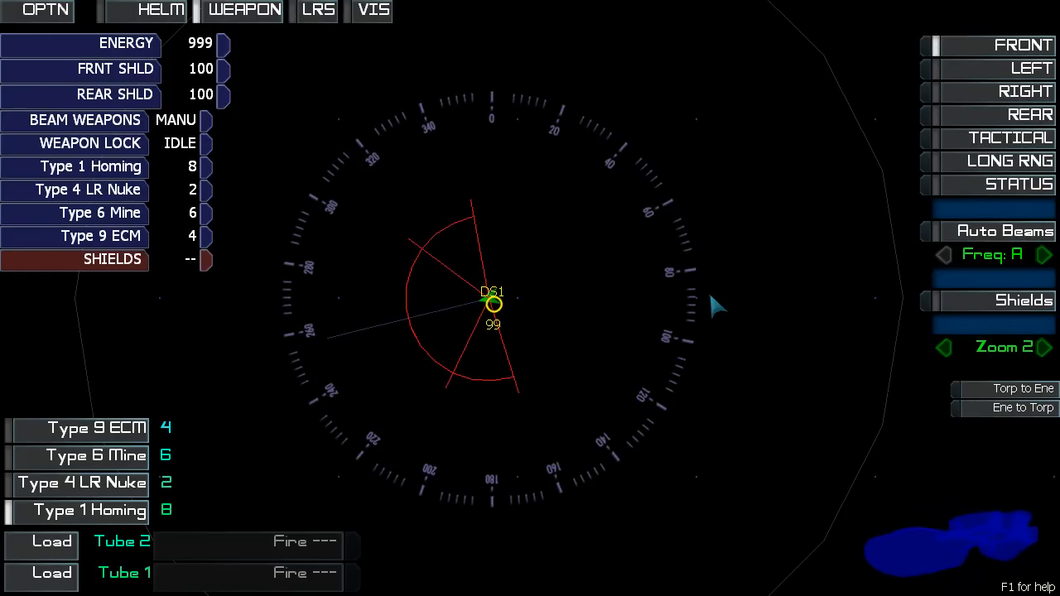
pyautogui.moveTo(591, 286)
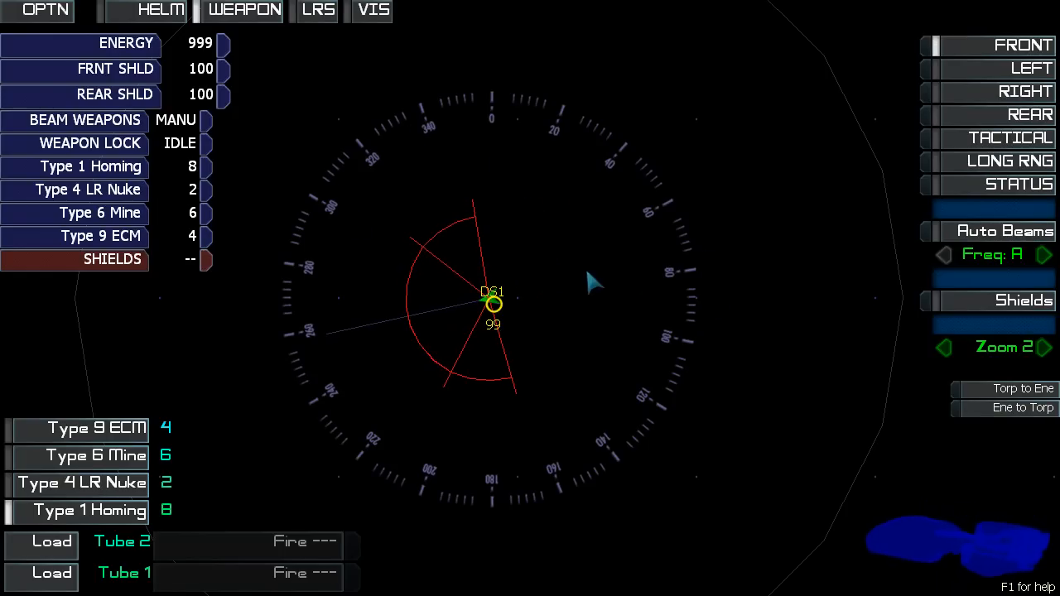
pyautogui.moveTo(990, 239)
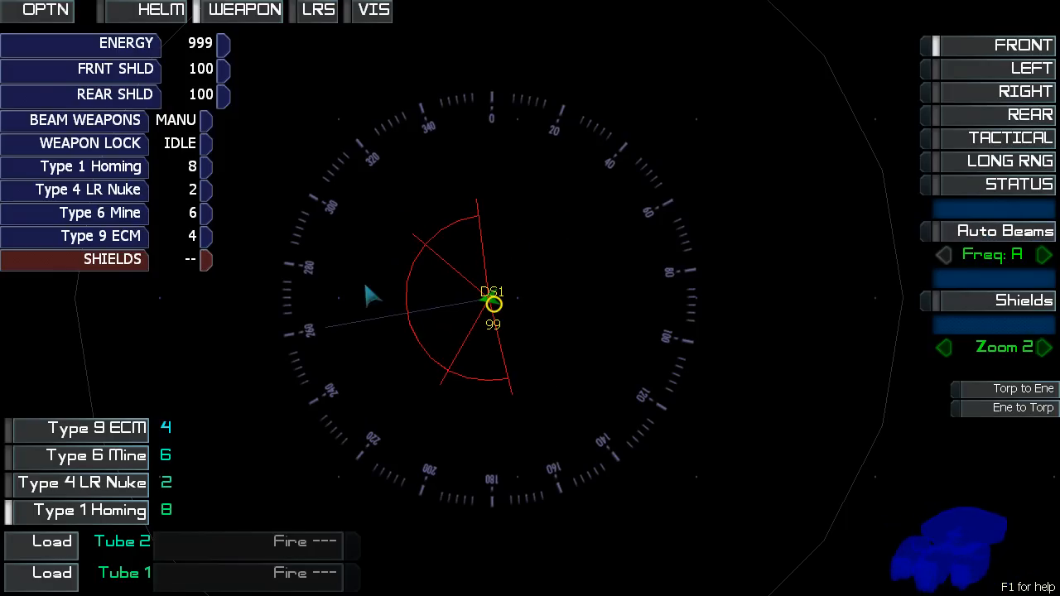
pyautogui.moveTo(598, 234)
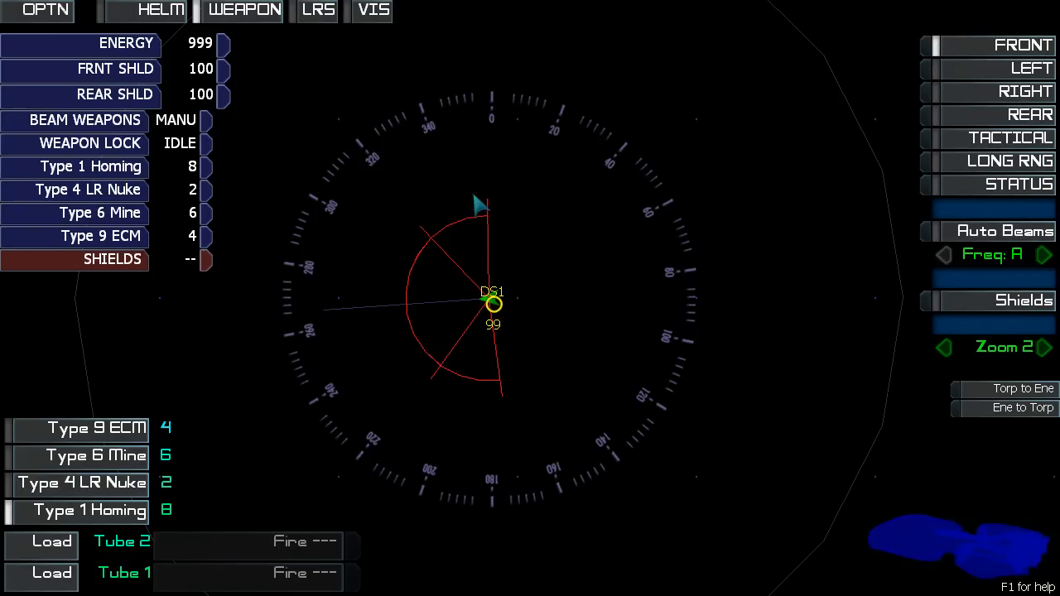
pyautogui.moveTo(994, 240)
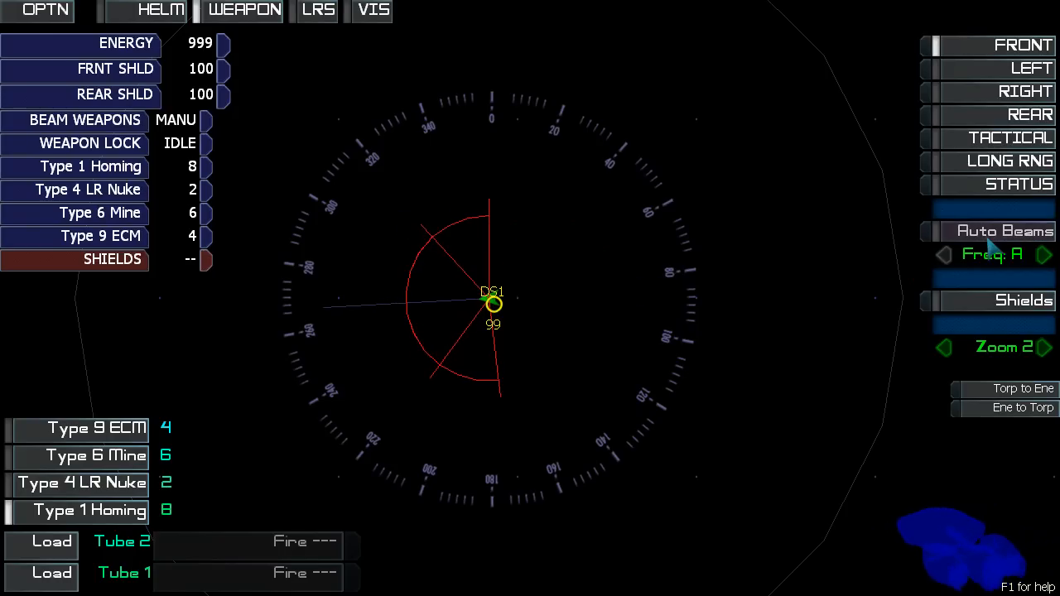
pyautogui.moveTo(505, 193)
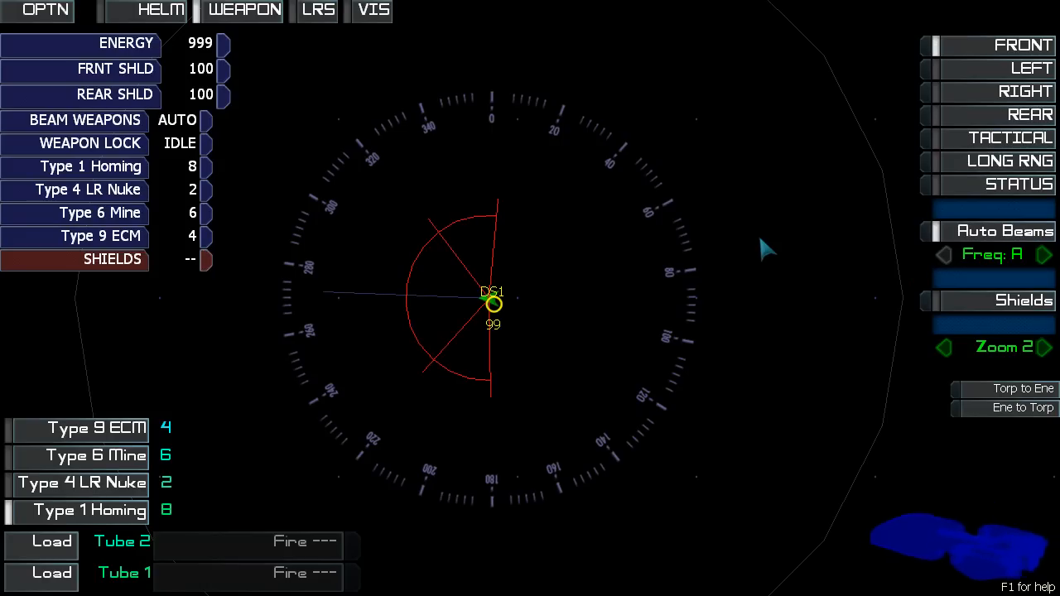
pyautogui.click(177, 120)
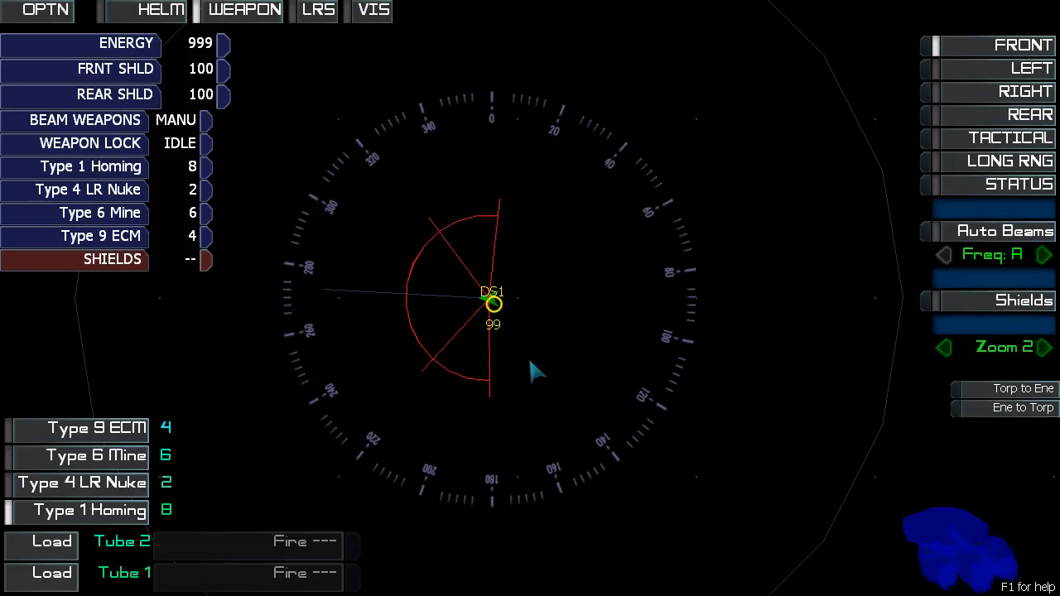
pyautogui.click(175, 119)
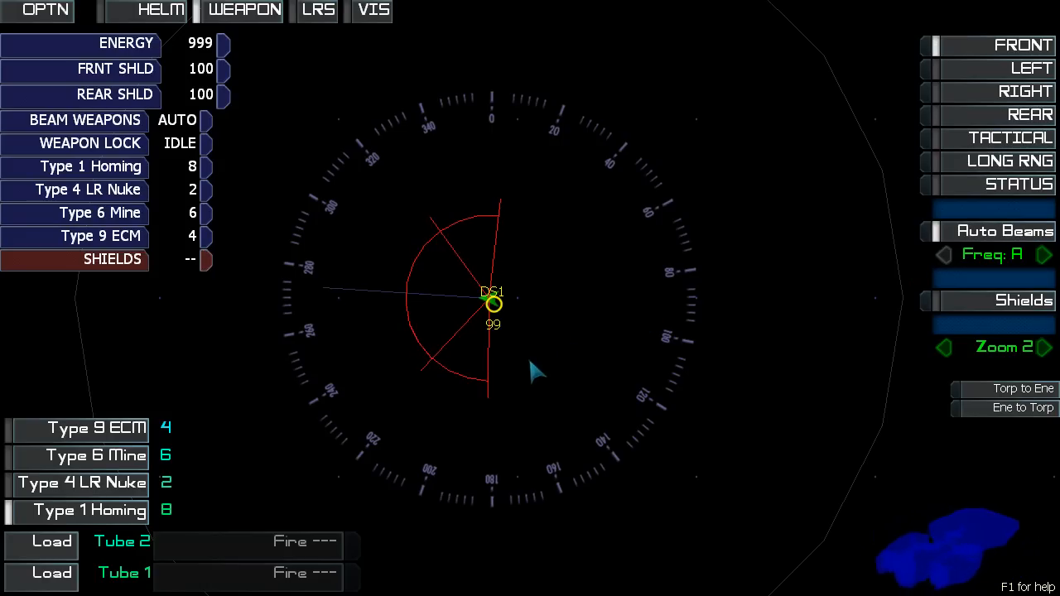
pyautogui.click(178, 120)
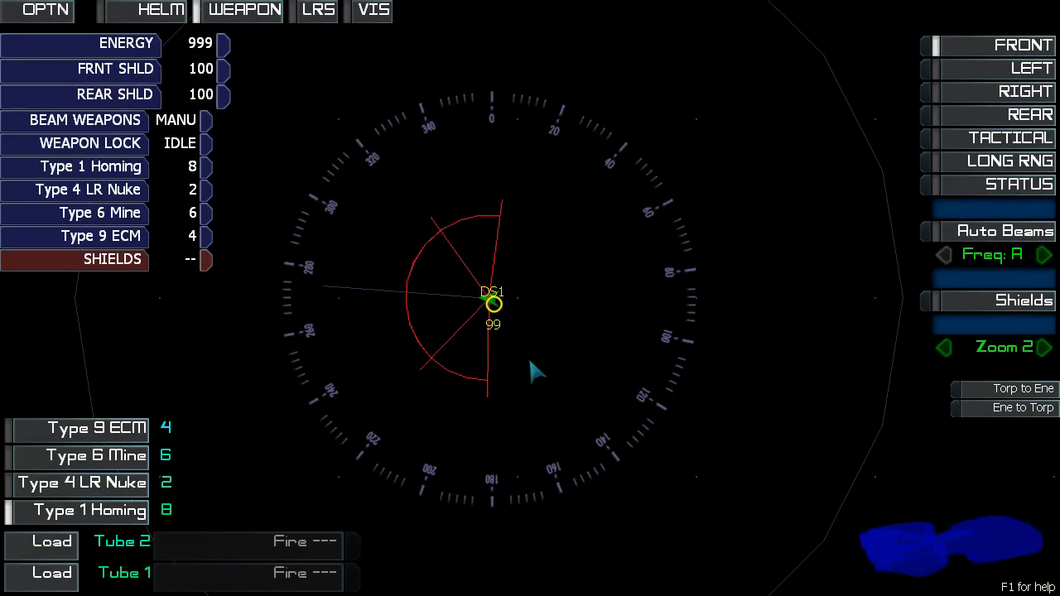
pyautogui.click(176, 120)
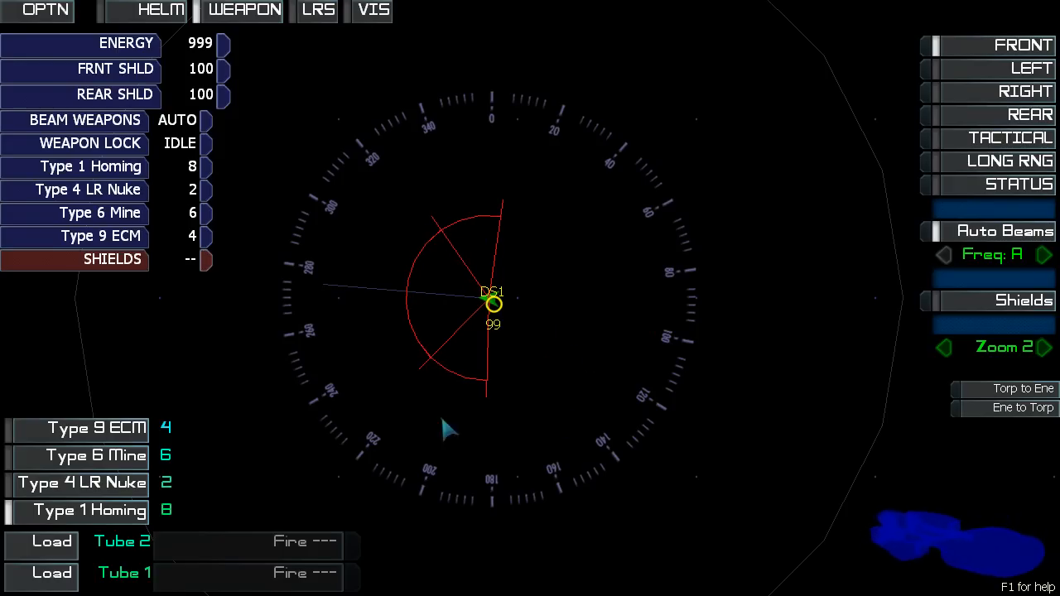
pyautogui.click(991, 231)
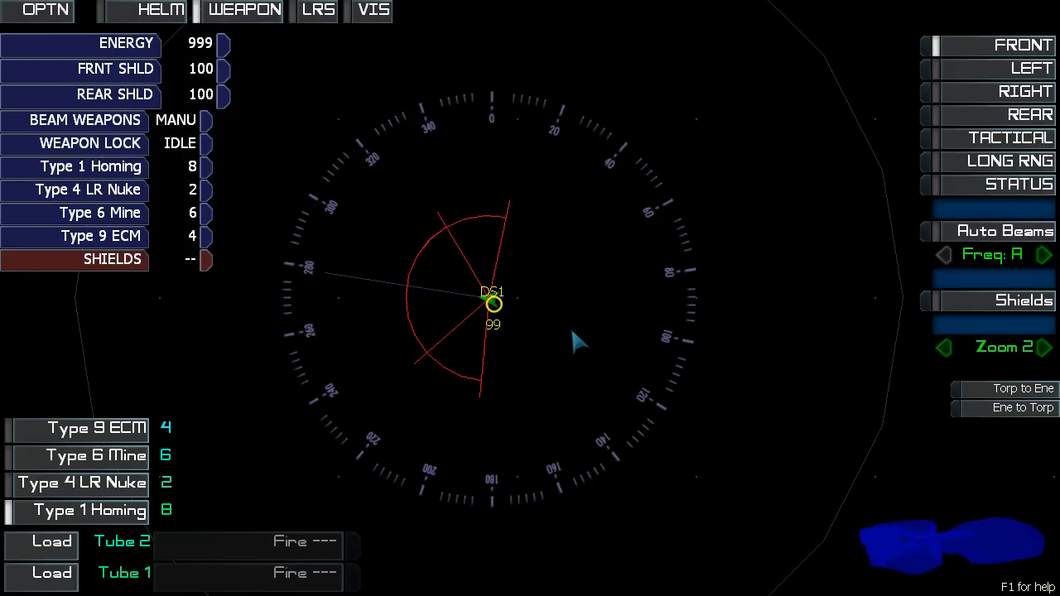
pyautogui.moveTo(1011, 272)
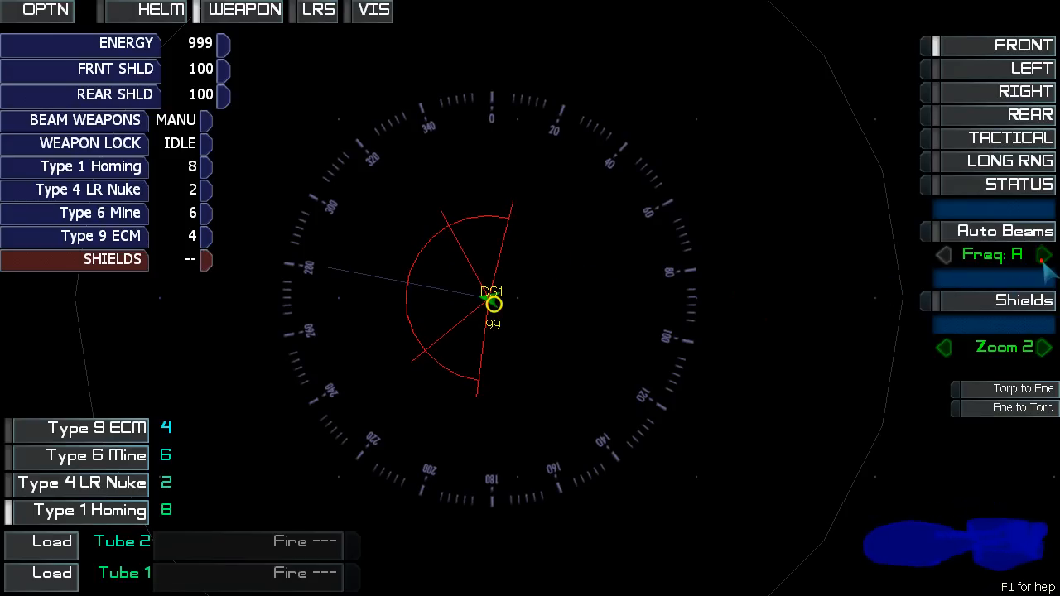
# Step the beam frequency from A to E and onward back to A.
pyautogui.click(1046, 254)
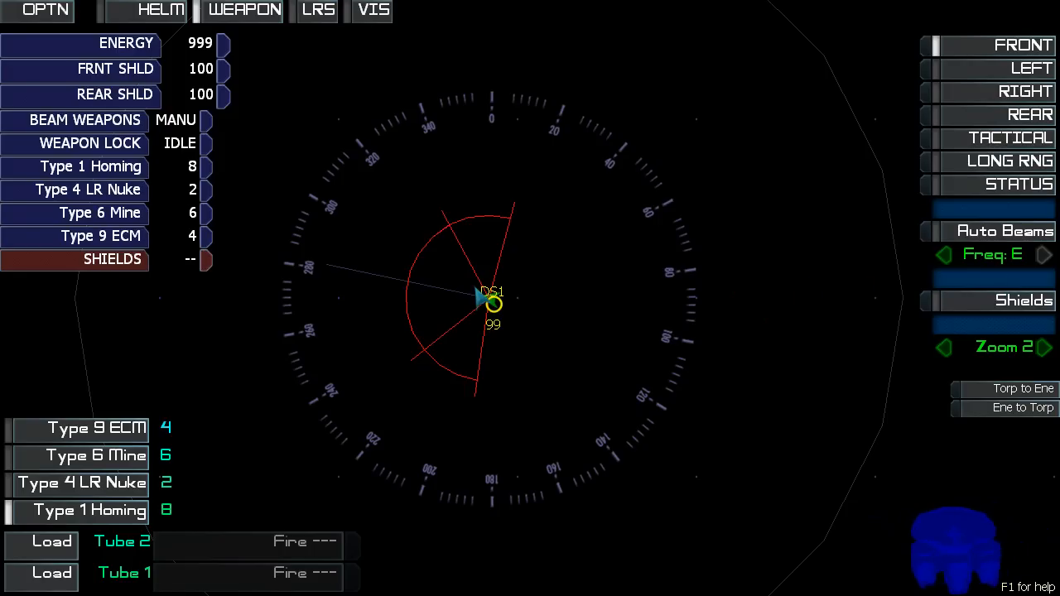
pyautogui.click(944, 255)
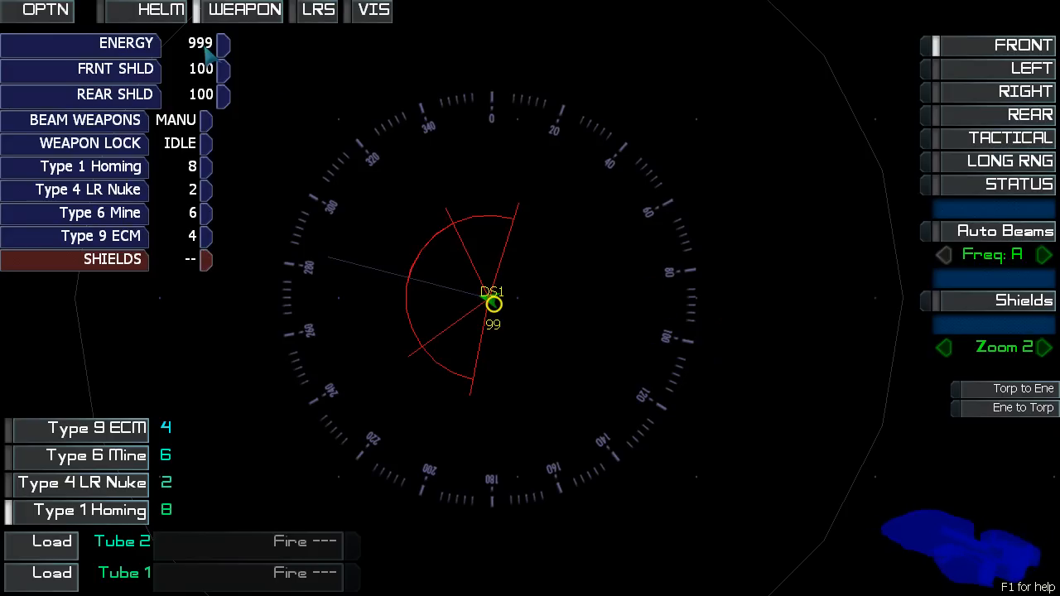
pyautogui.moveTo(555, 281)
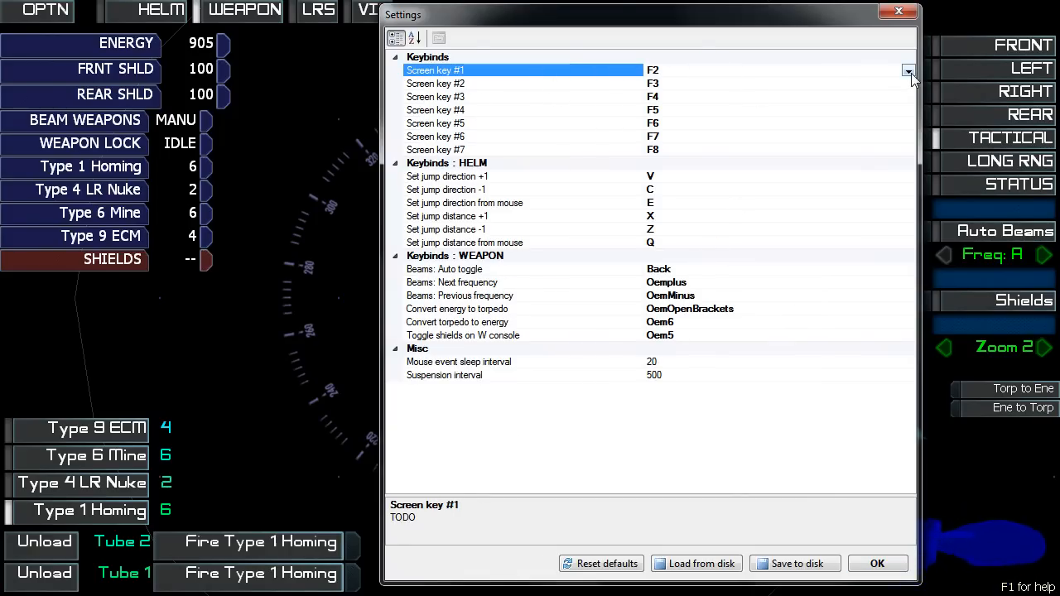
# Tick Shift/Alt modifiers for Screen key #1 and open the Convert torpedo to energy binding.
pyautogui.click(909, 69)
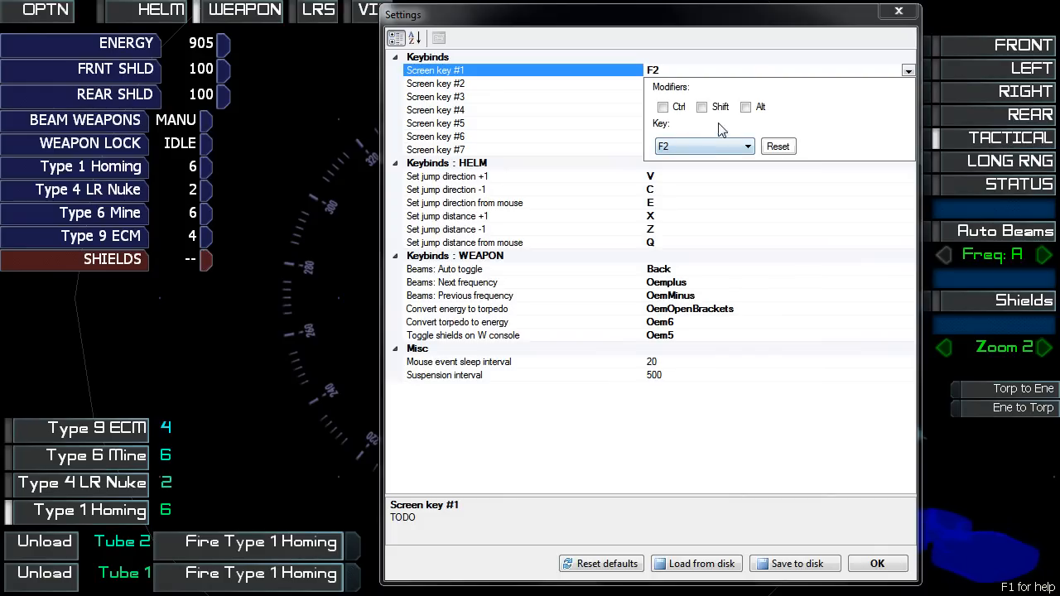
pyautogui.click(701, 107)
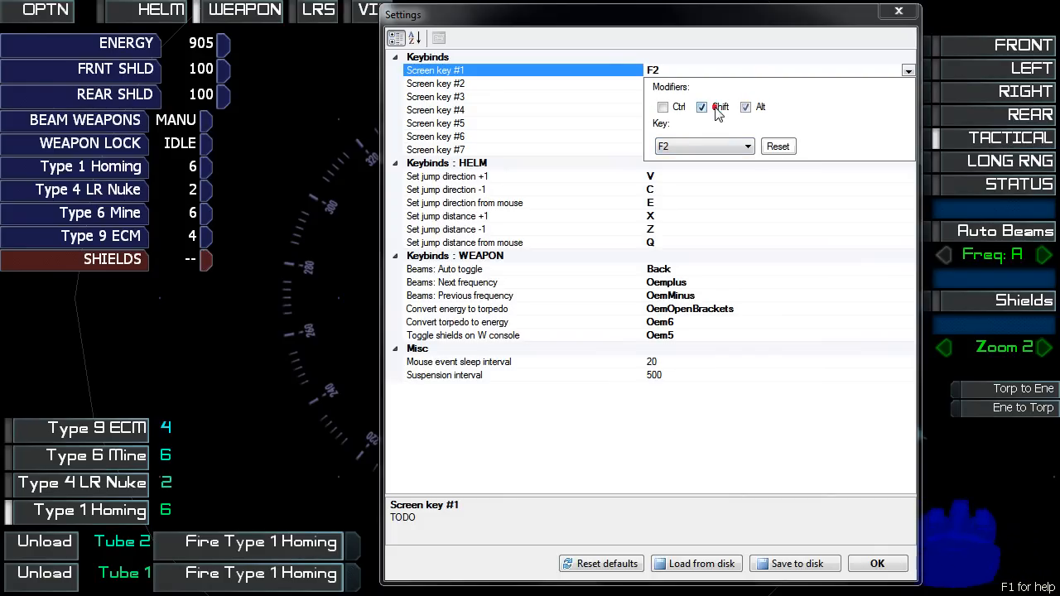
pyautogui.click(745, 145)
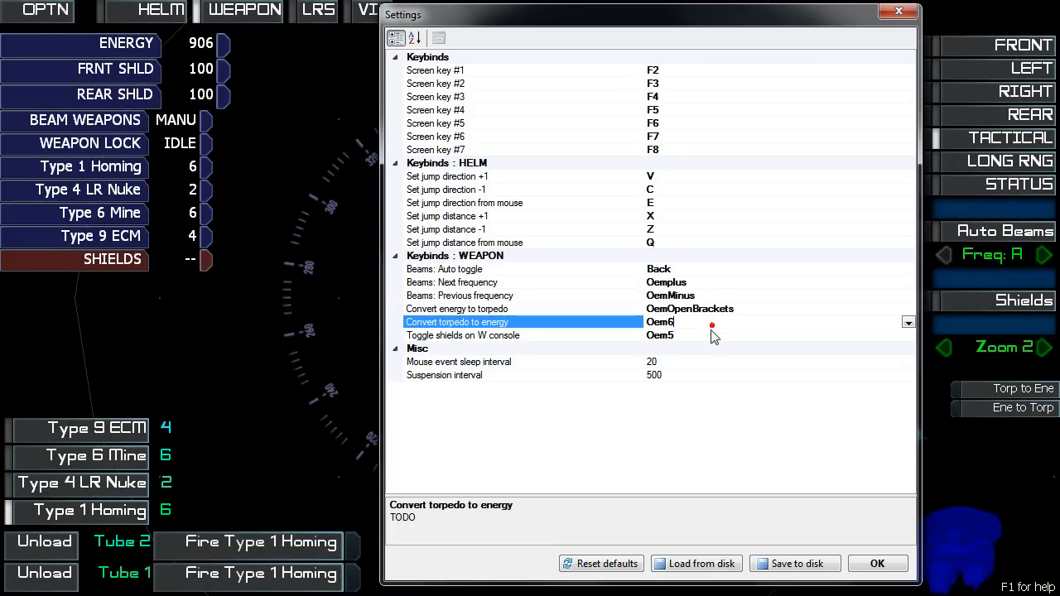
pyautogui.click(456, 309)
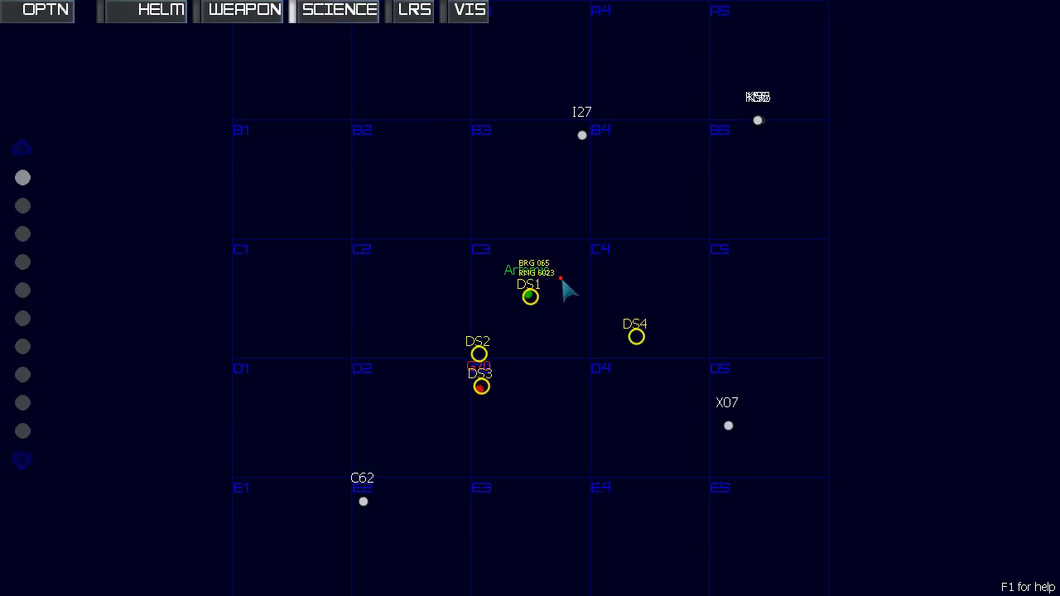
# Select contact N92 on the science sector map as the scan target.
pyautogui.click(529, 296)
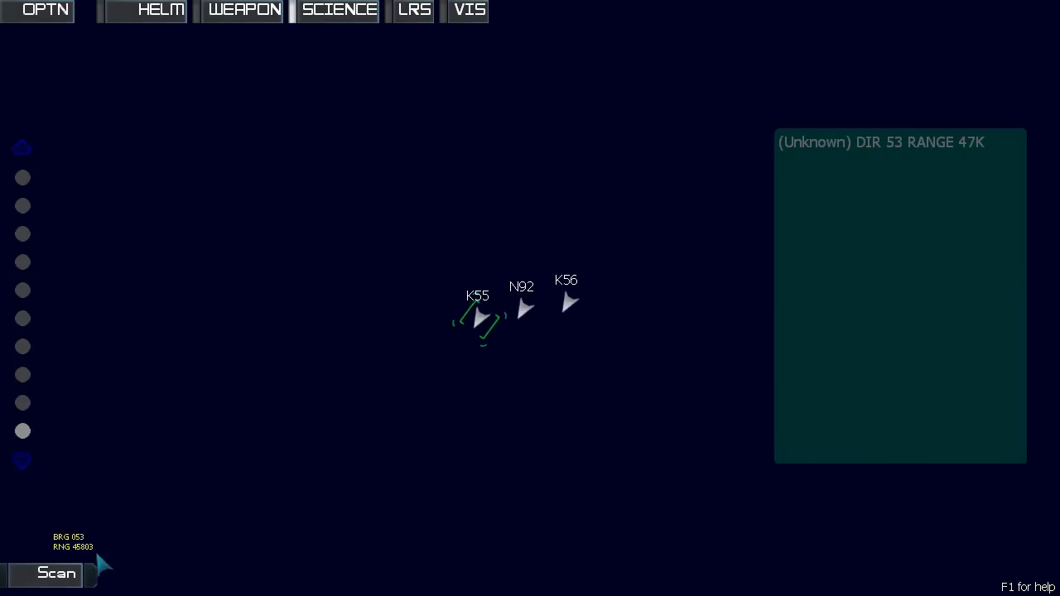
pyautogui.click(478, 334)
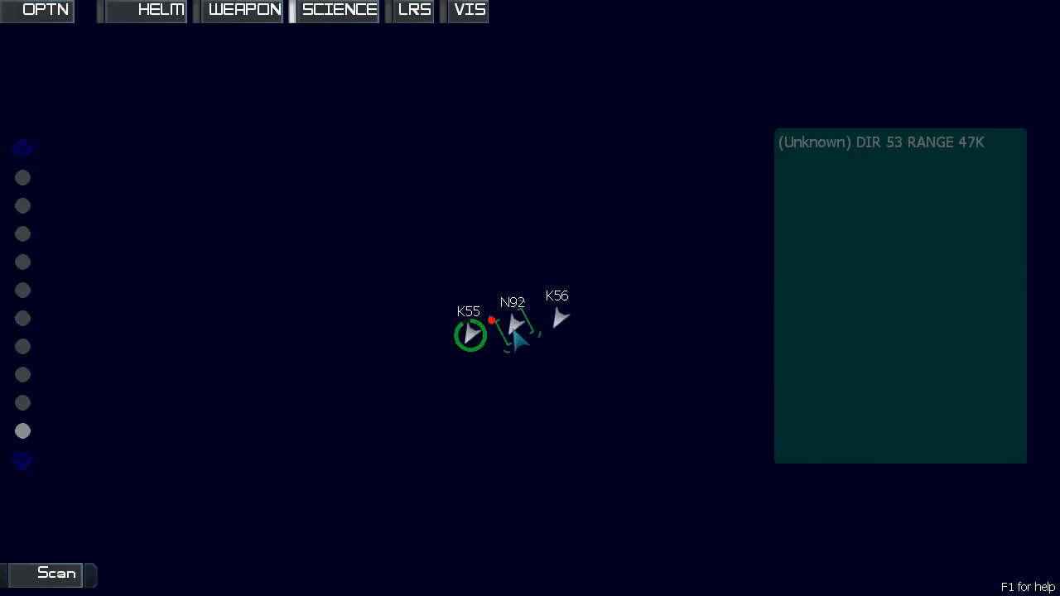